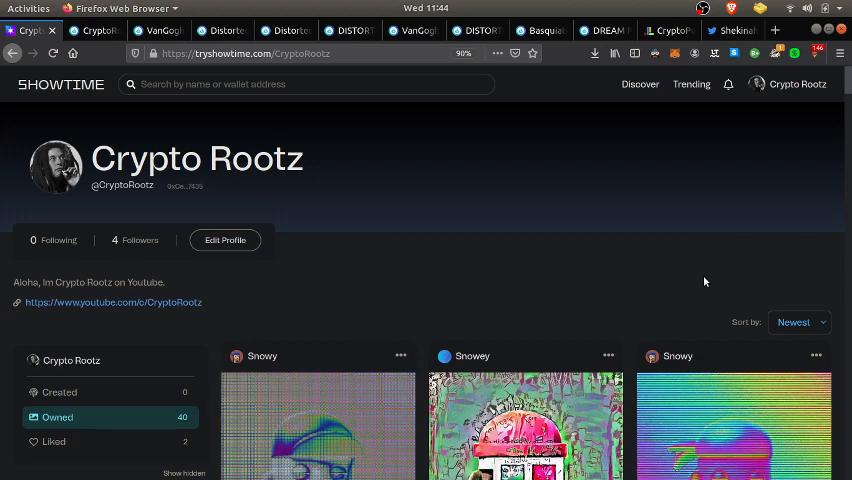
# - Scroll down through the long list of owned punk NFTs on the current page
pyautogui.scroll(-3)
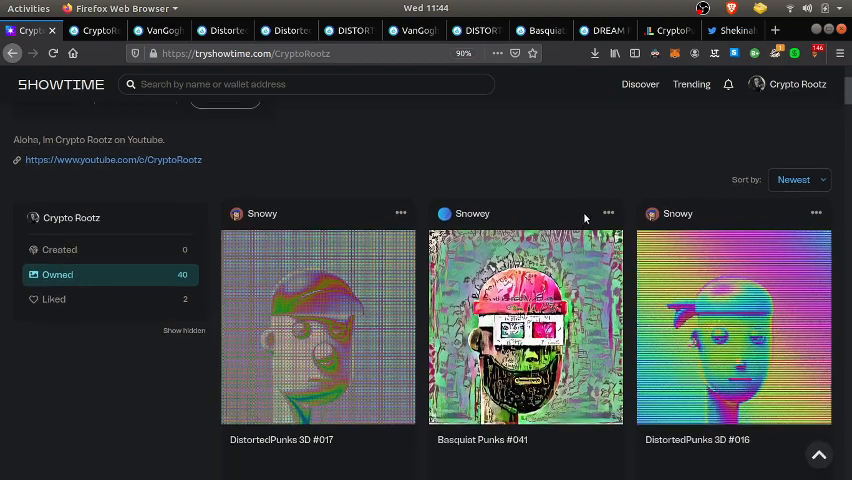
pyautogui.scroll(-3)
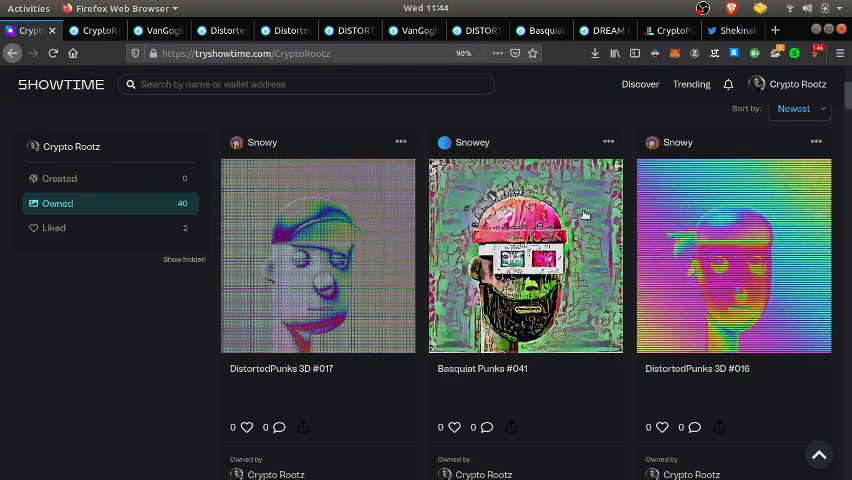
pyautogui.scroll(-3)
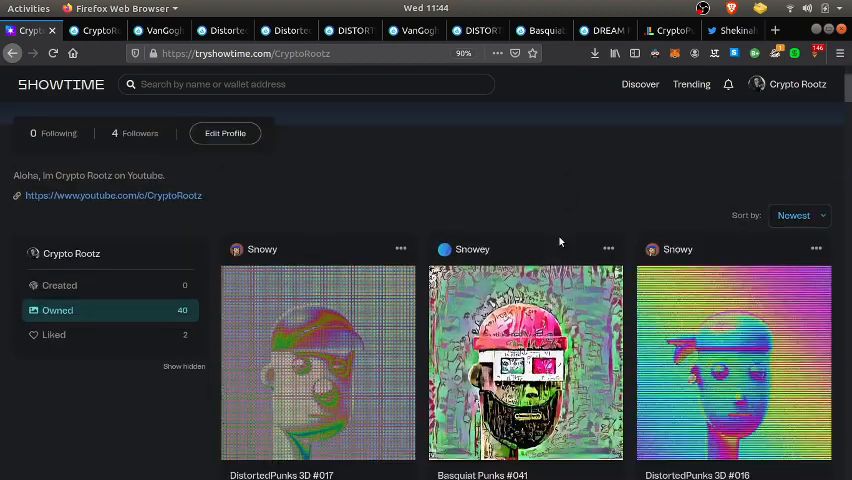
pyautogui.scroll(-3)
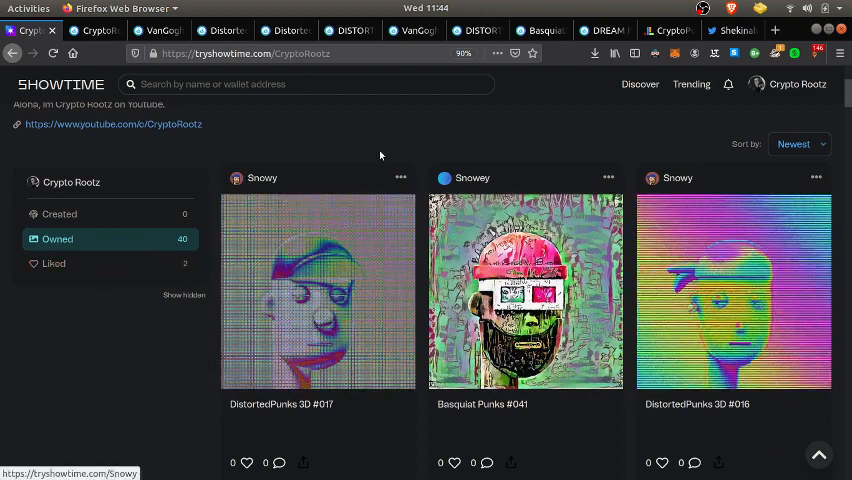
pyautogui.scroll(-3)
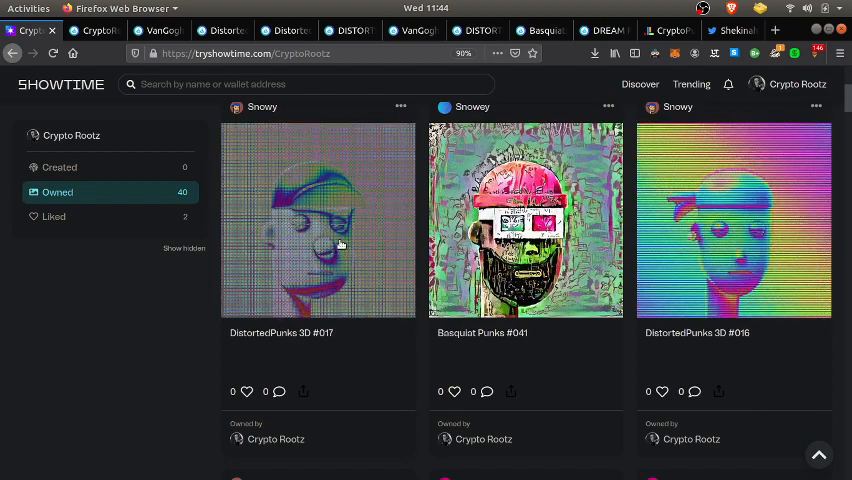
pyautogui.scroll(-3)
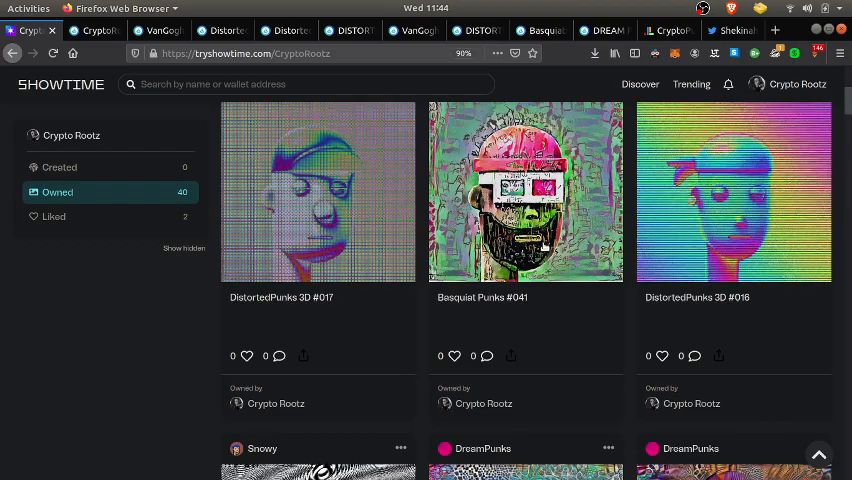
pyautogui.scroll(-3)
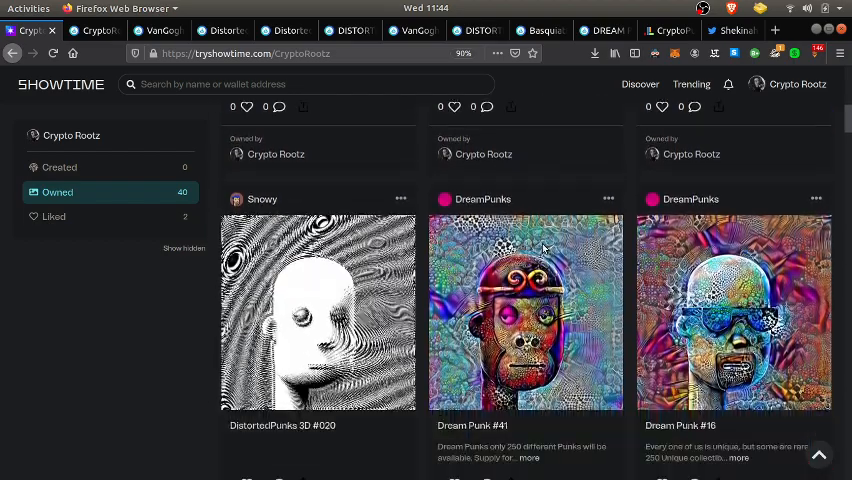
pyautogui.scroll(-3)
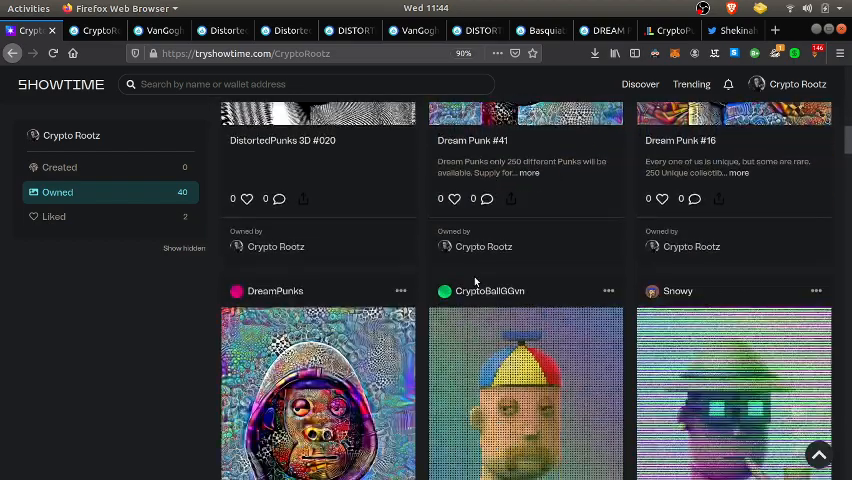
pyautogui.scroll(-3)
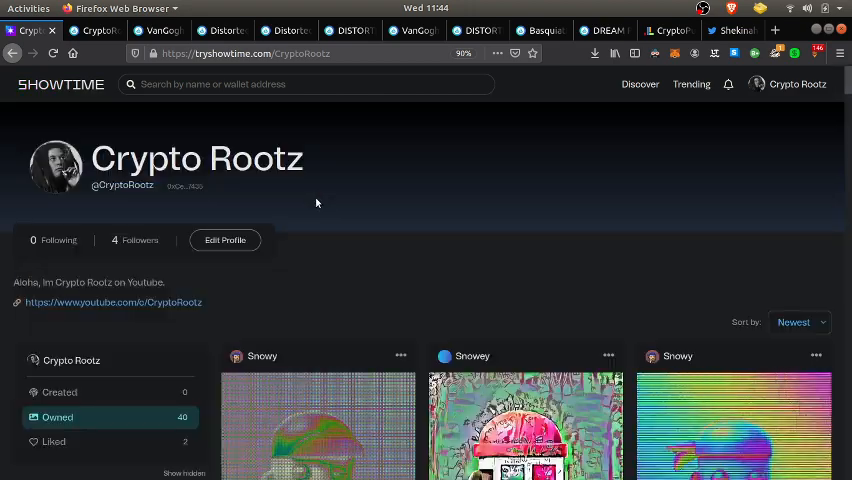
pyautogui.scroll(-3)
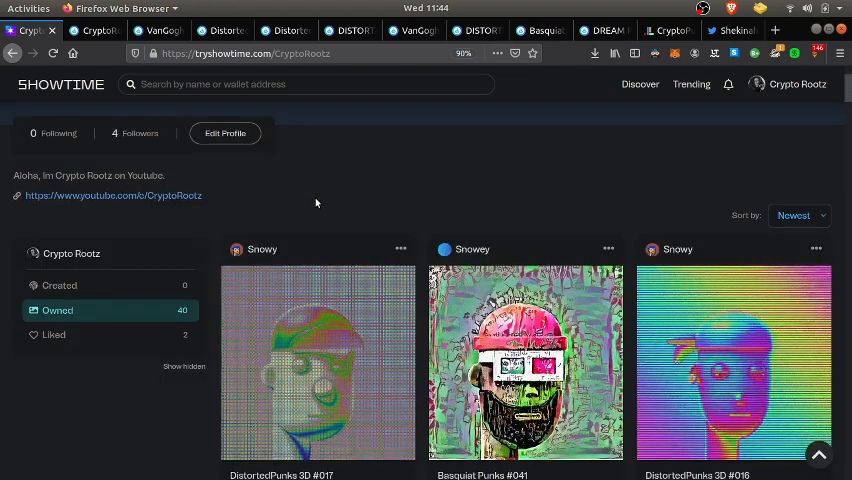
pyautogui.scroll(-3)
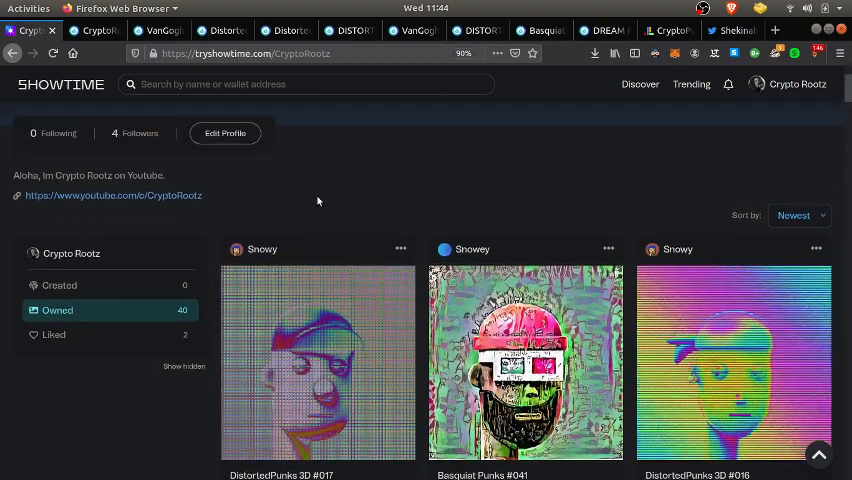
pyautogui.scroll(-3)
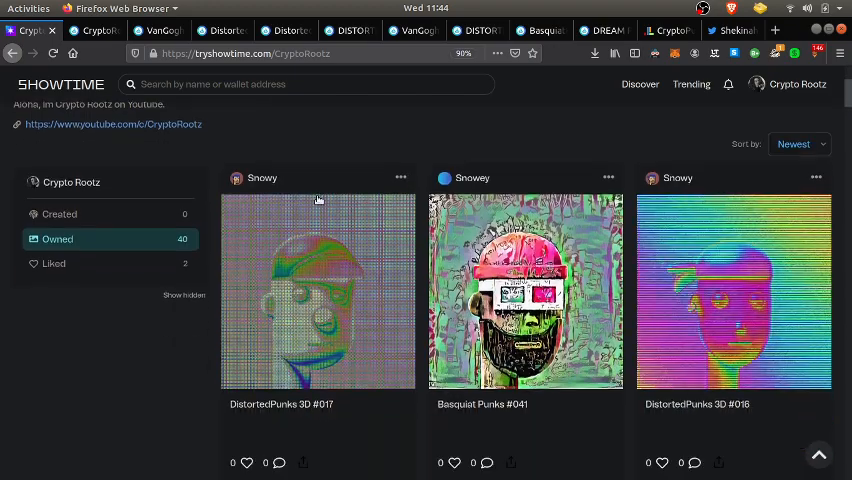
pyautogui.scroll(-3)
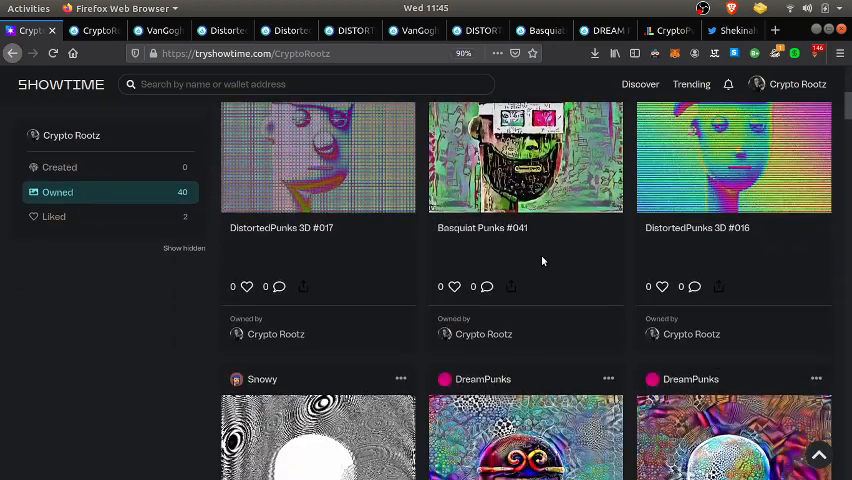
pyautogui.scroll(-3)
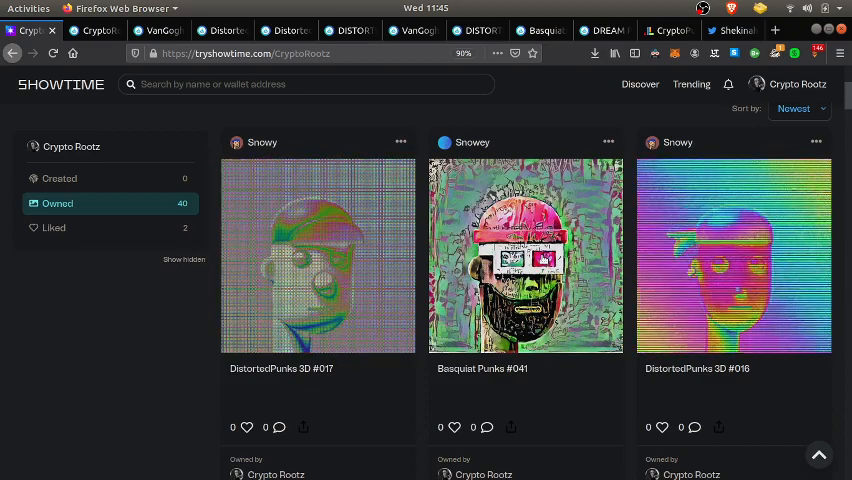
pyautogui.scroll(-3)
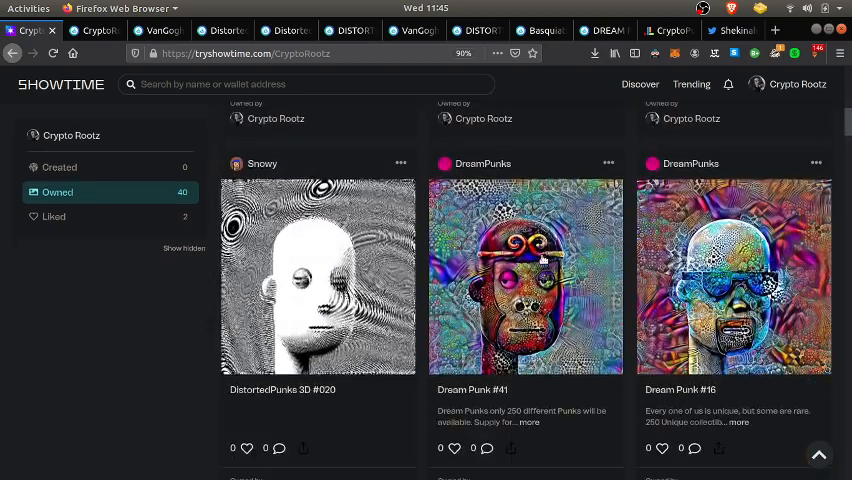
pyautogui.scroll(-3)
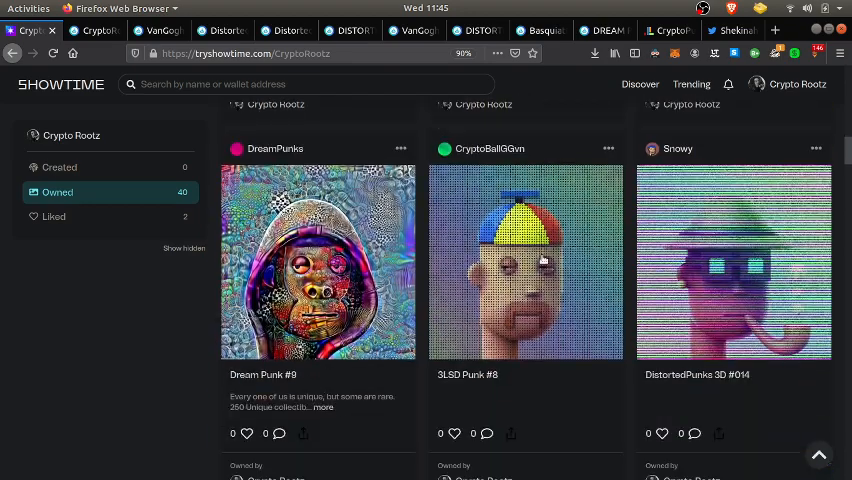
pyautogui.scroll(-3)
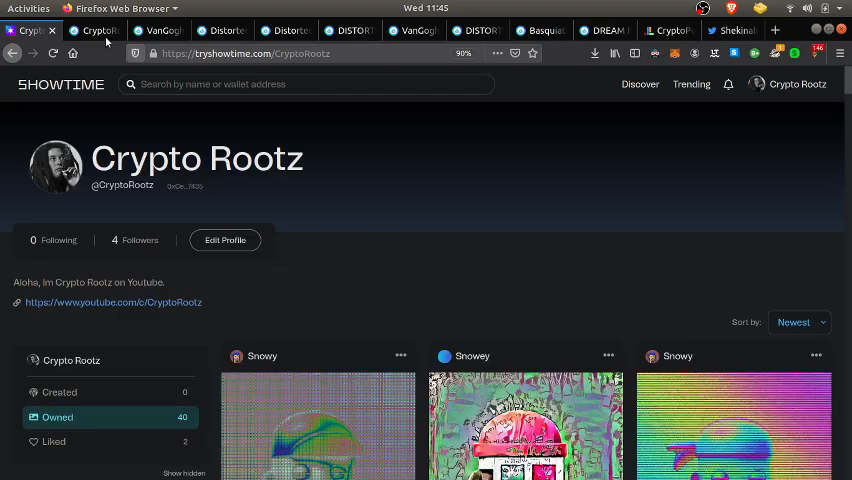
# - Show the OpenSea In Wallet items filtered by 'punks' and bring up VanGogh Punk #413
pyautogui.click(100, 30)
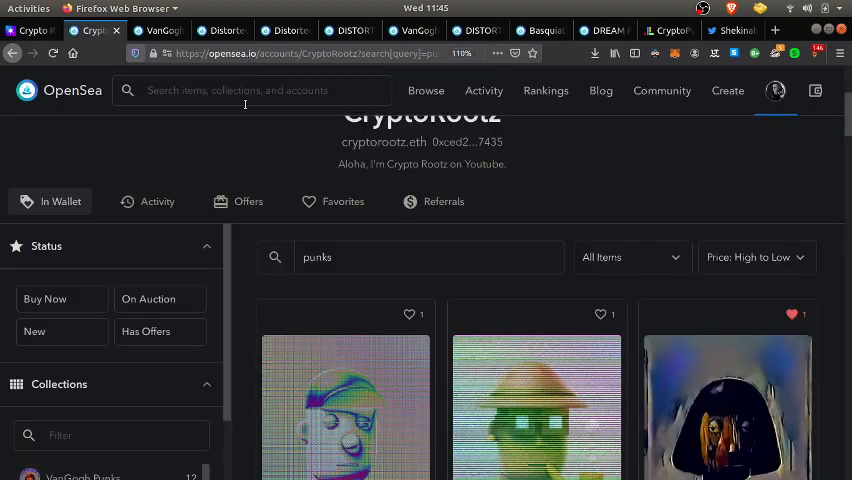
pyautogui.scroll(-3)
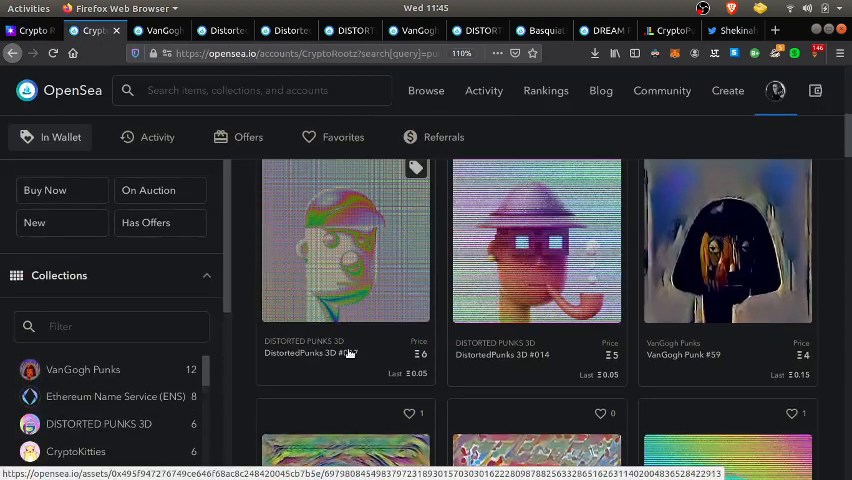
pyautogui.scroll(-3)
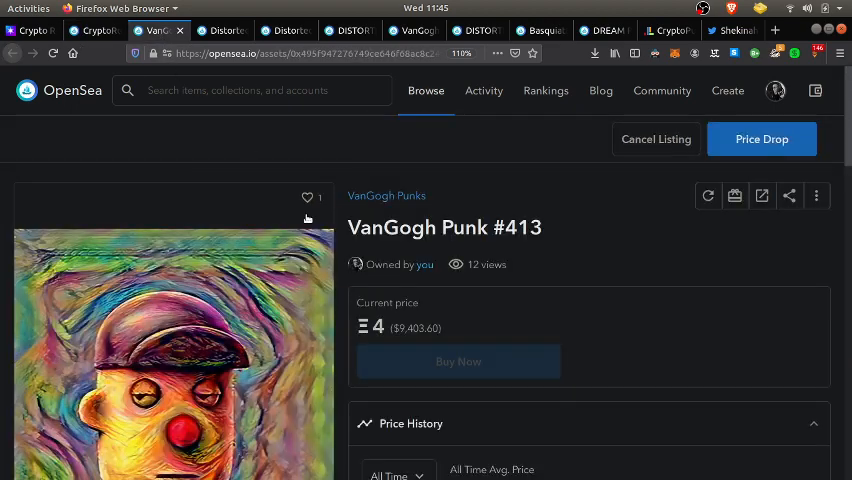
pyautogui.scroll(-3)
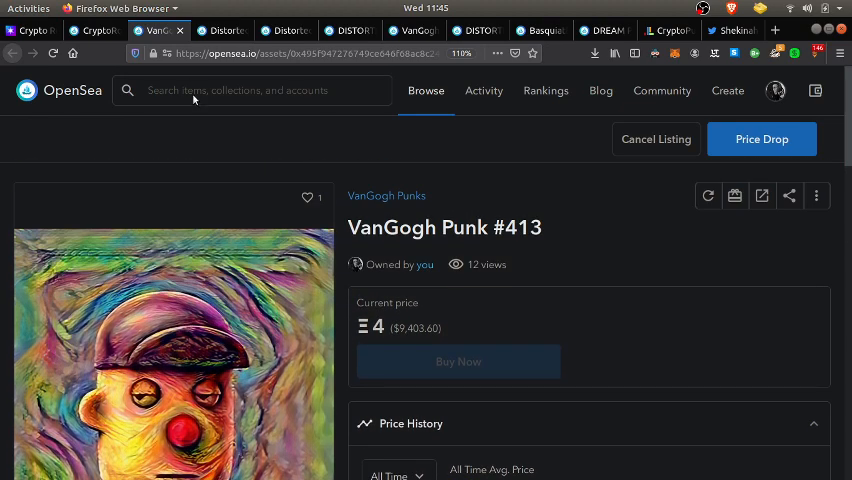
pyautogui.click(224, 30)
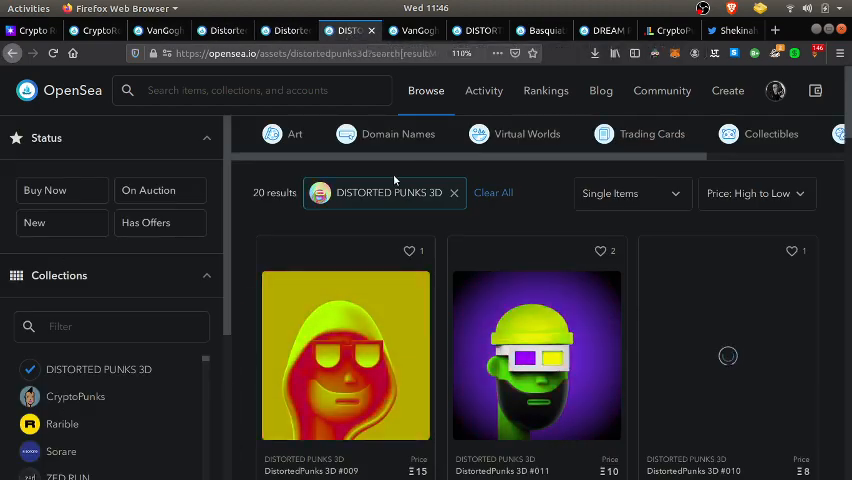
# - Look through the 20 Distorted Punks 3D listings in the OpenSea results
pyautogui.scroll(-3)
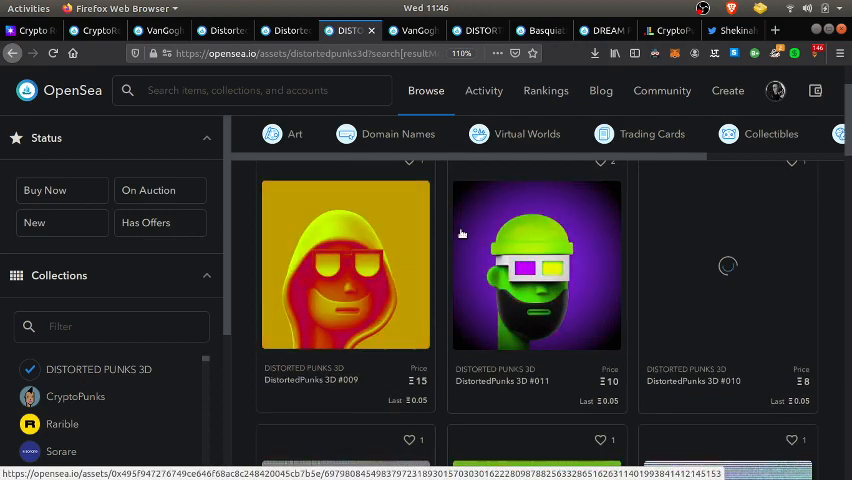
pyautogui.scroll(-3)
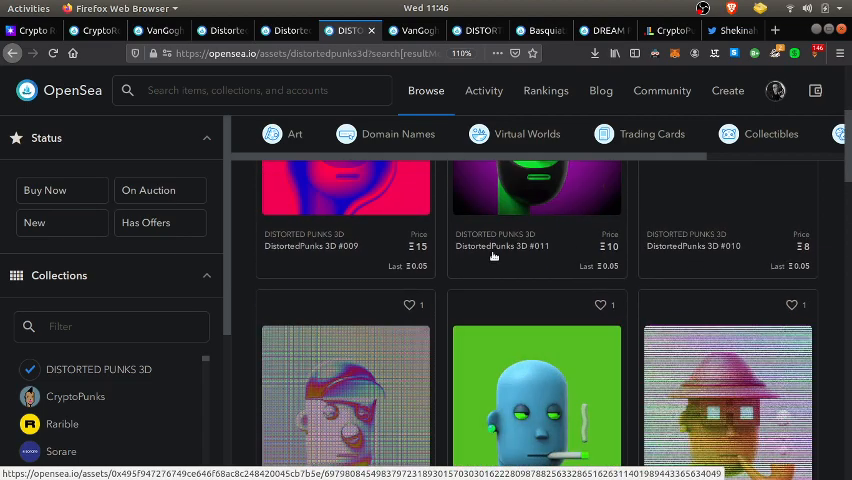
pyautogui.scroll(-3)
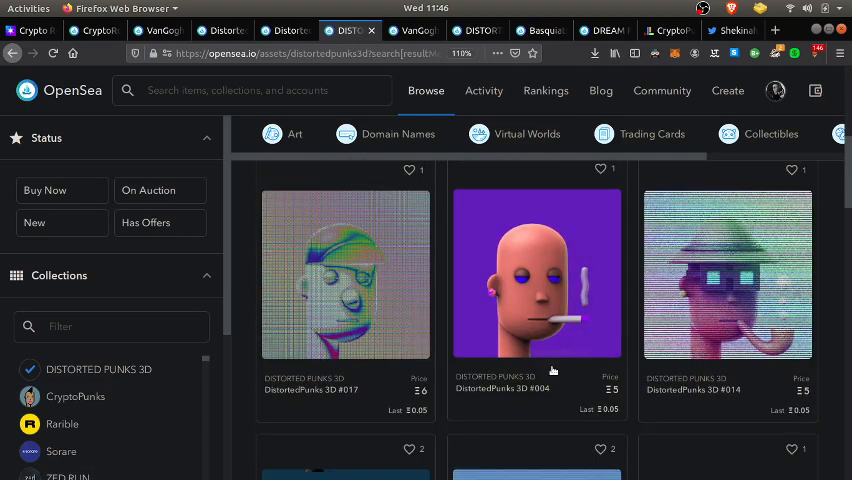
pyautogui.scroll(-3)
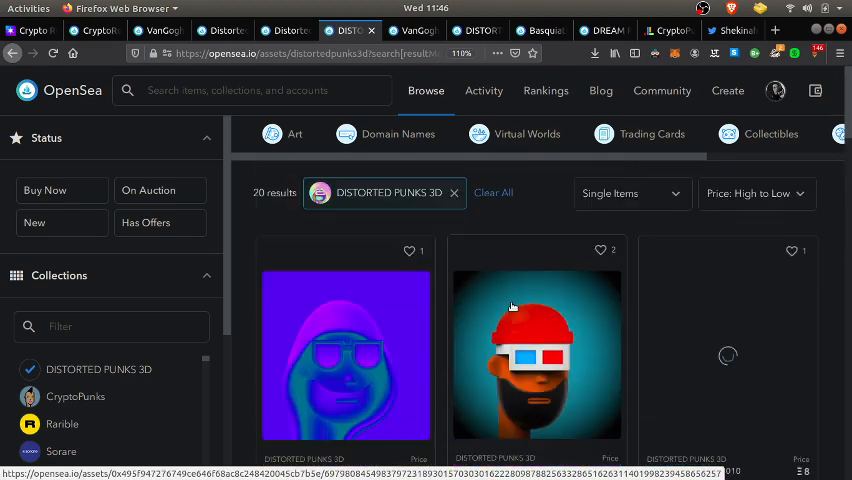
pyautogui.scroll(-3)
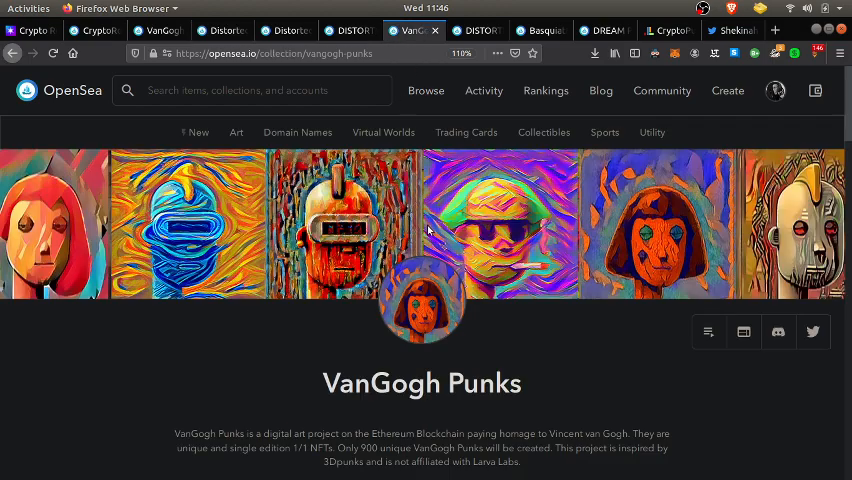
# - Review the VanGogh Punks page, then the Distorted Punks 3D collection page
pyautogui.scroll(-3)
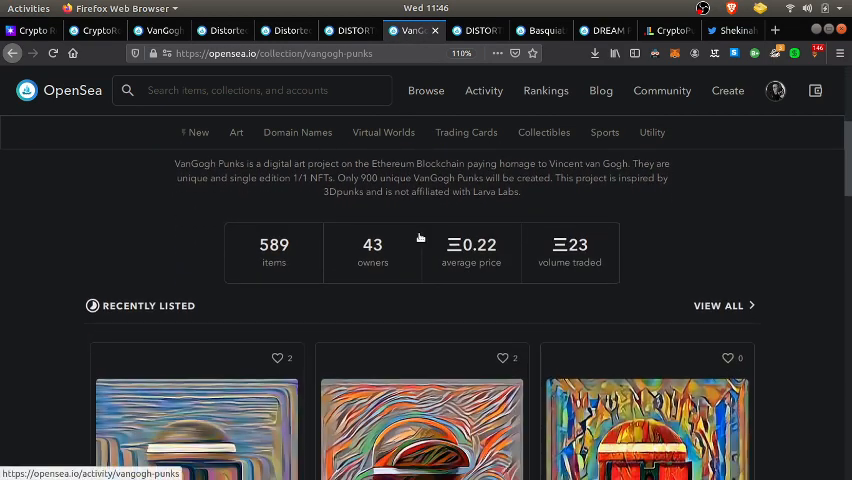
pyautogui.scroll(-3)
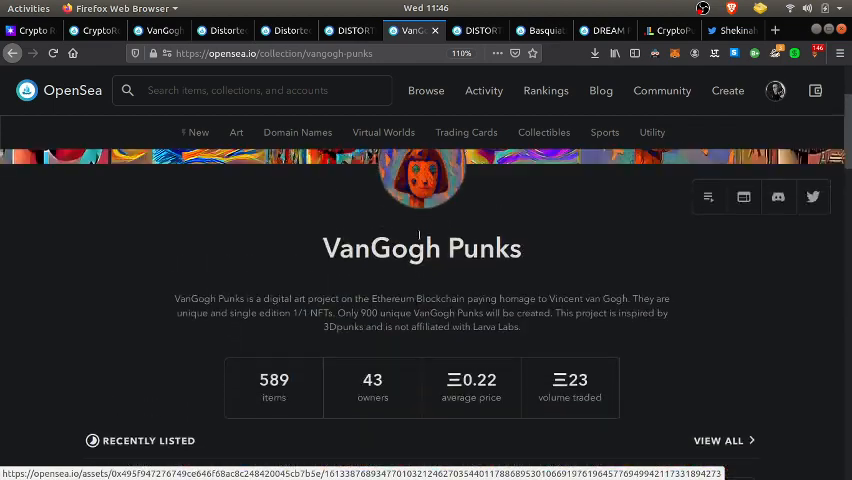
pyautogui.click(466, 132)
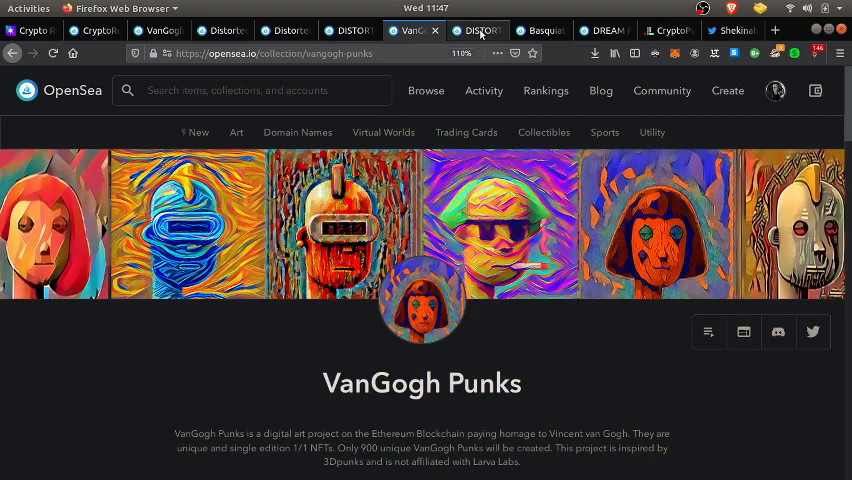
pyautogui.click(476, 30)
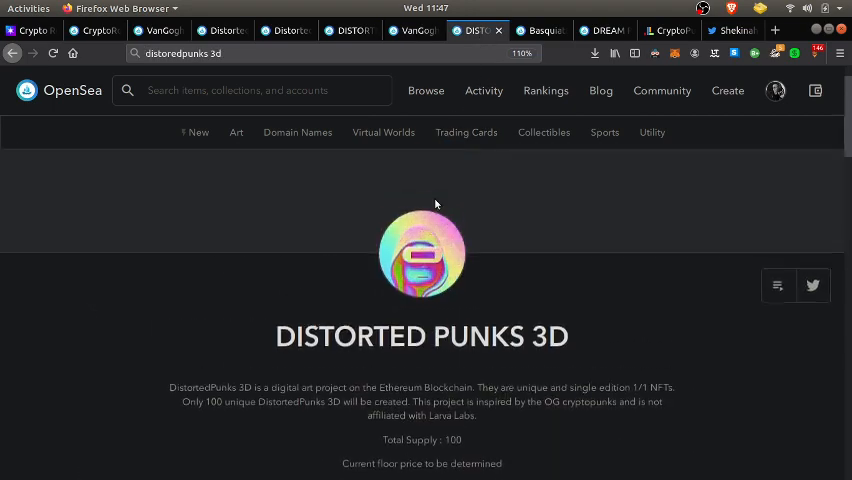
pyautogui.scroll(-3)
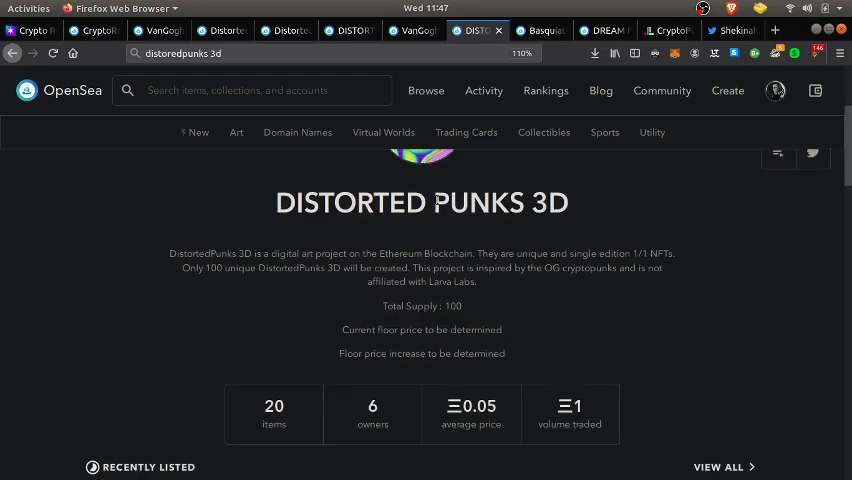
pyautogui.scroll(-3)
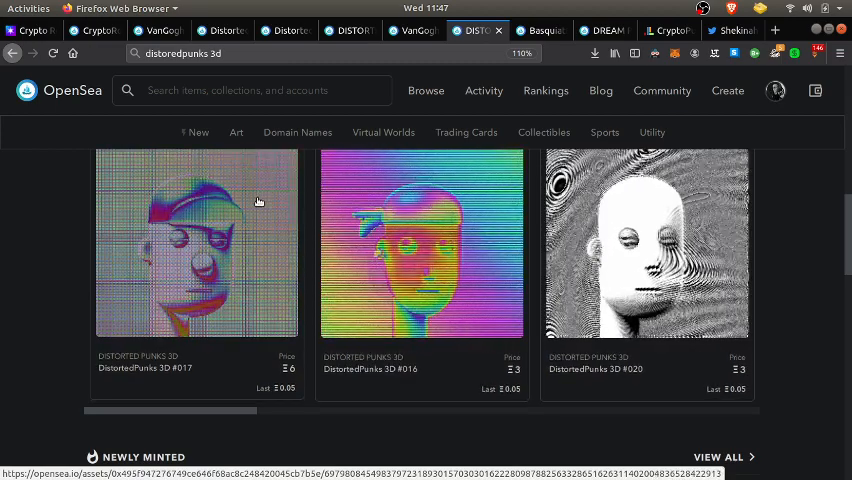
# - Bring up the BasquiatPunks collection (43 items, 11 owners) and browse its listings
pyautogui.click(540, 30)
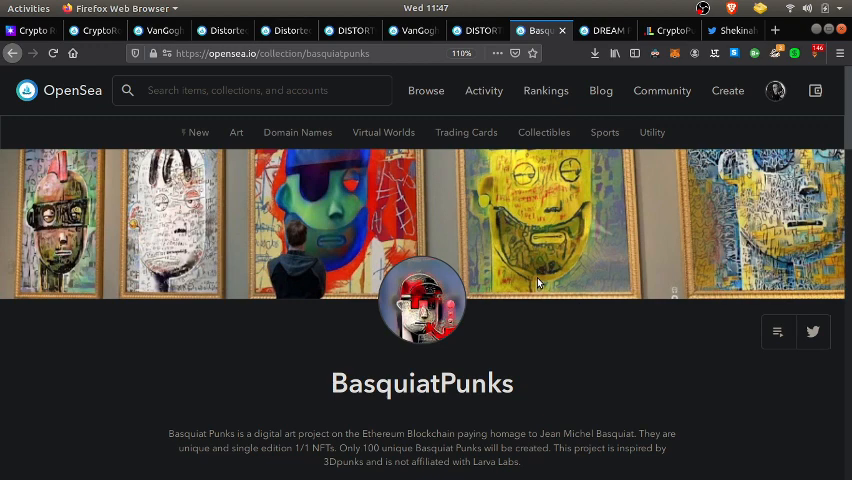
pyautogui.scroll(-3)
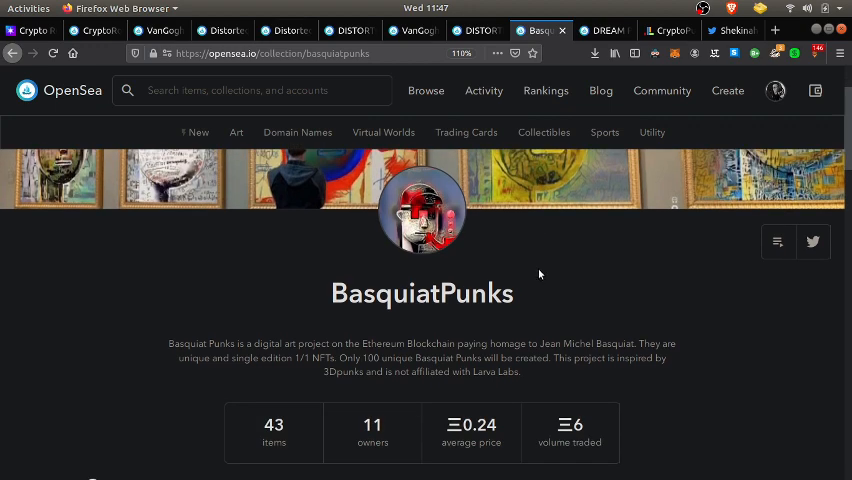
pyautogui.scroll(-3)
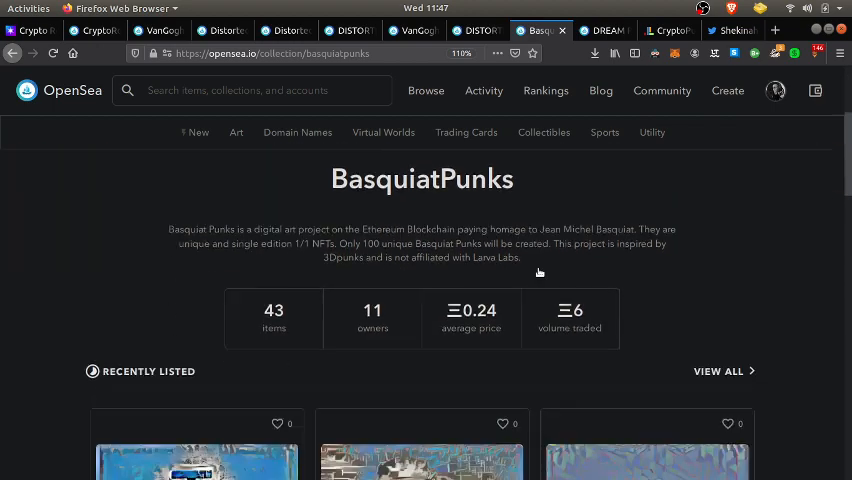
pyautogui.scroll(-3)
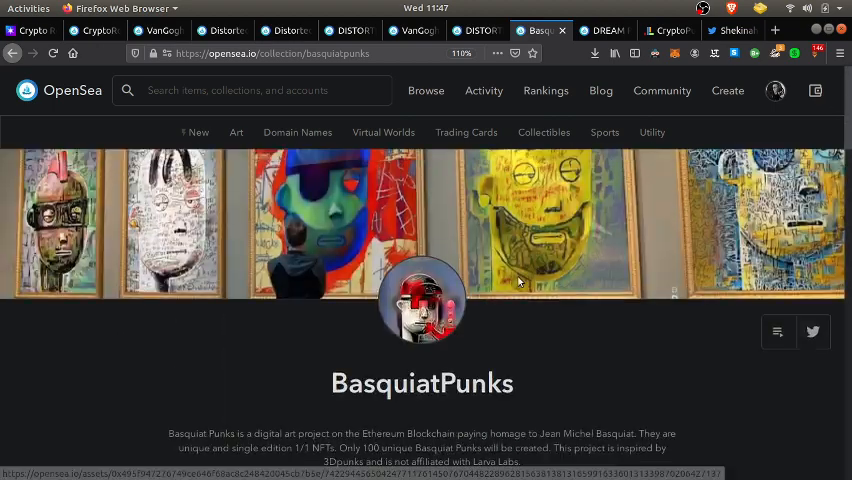
# - Show the Dream Punks V2 collection page, then return to VanGogh Punks
pyautogui.click(608, 30)
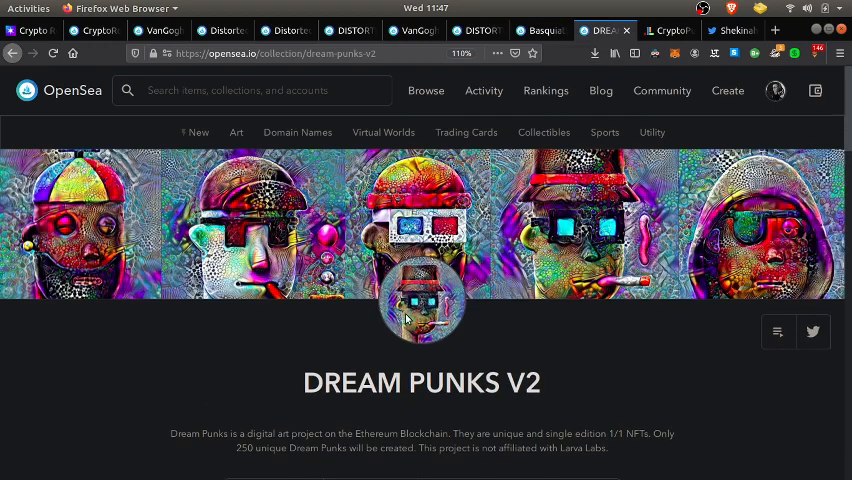
pyautogui.moveTo(416, 300)
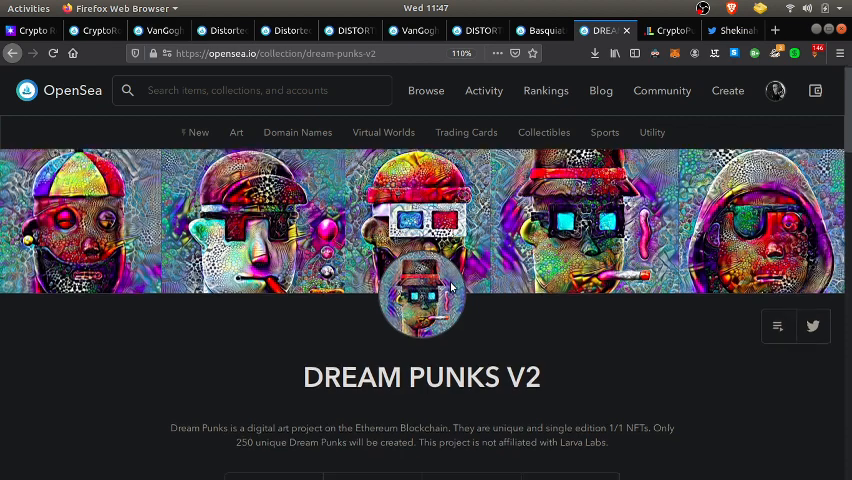
pyautogui.scroll(-3)
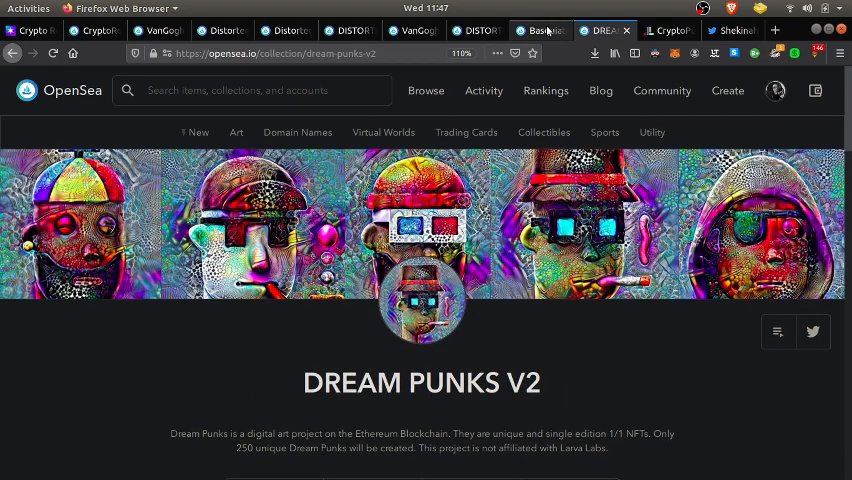
pyautogui.click(540, 28)
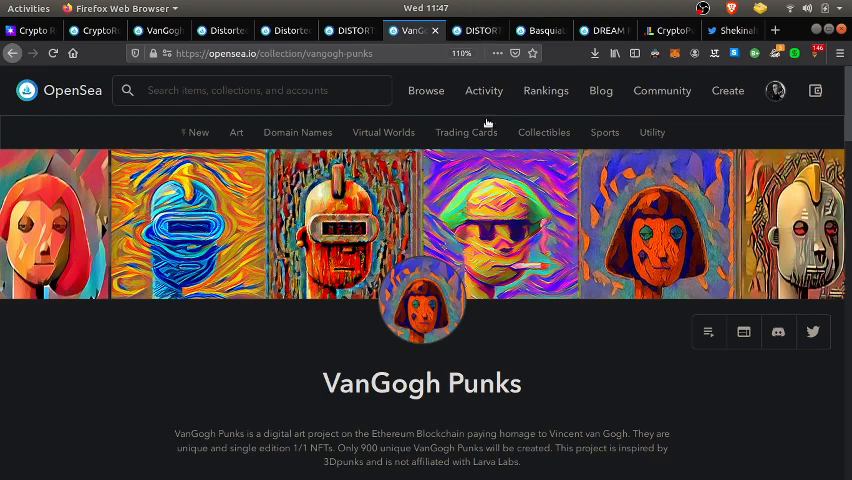
pyautogui.scroll(-3)
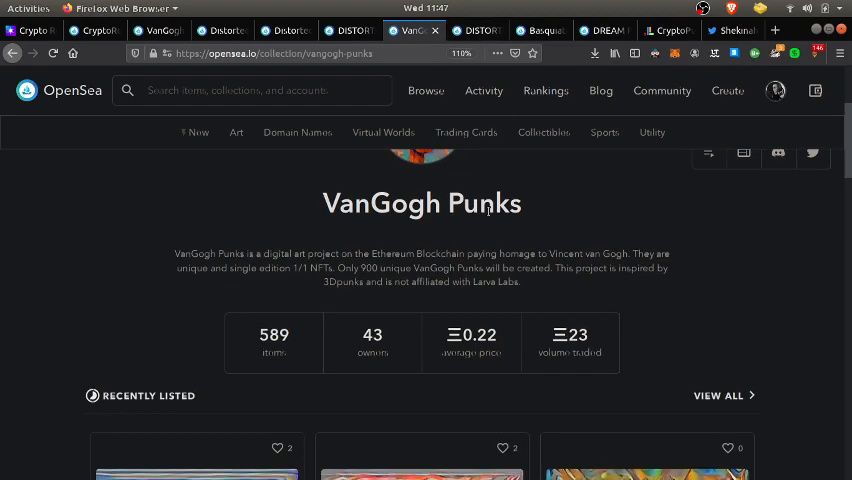
# - Revisit Distorted Punks 3D and end on the BasquiatPunks banner and description
pyautogui.click(468, 30)
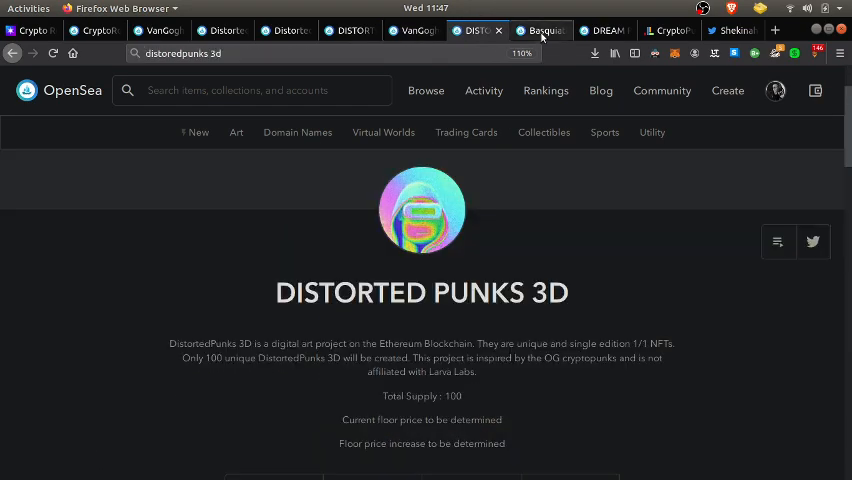
pyautogui.click(536, 30)
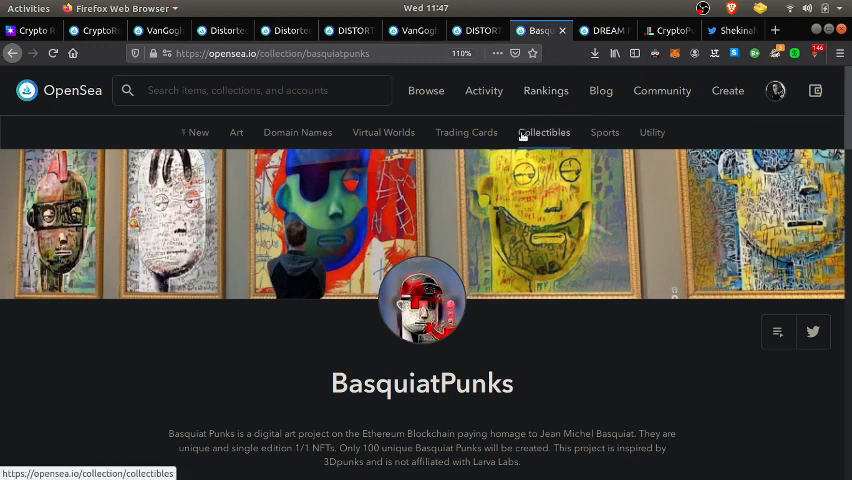
pyautogui.scroll(-3)
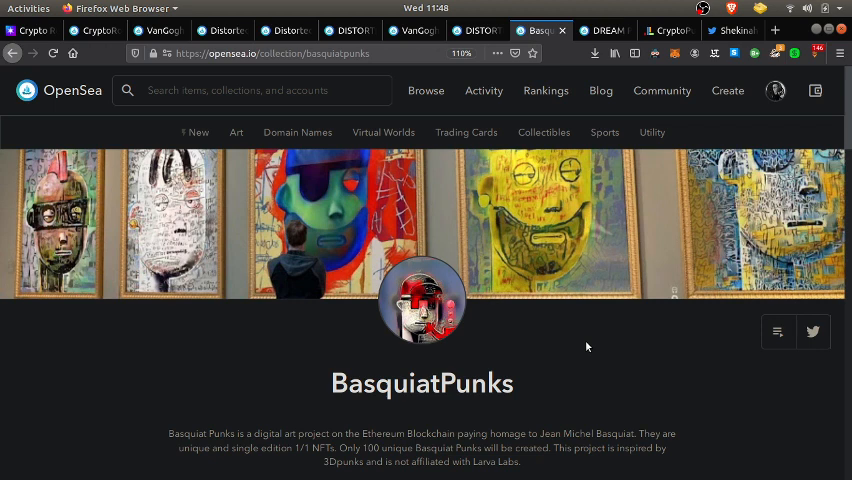
pyautogui.moveTo(600, 30)
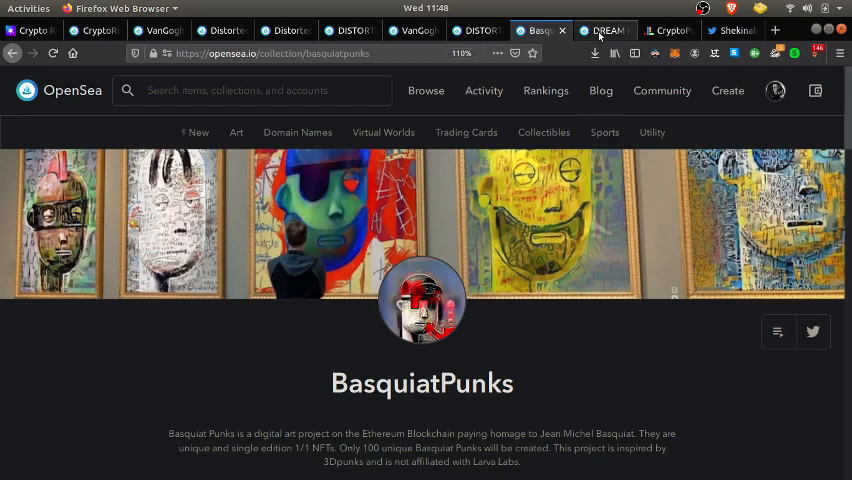
# - Pass by Dream Punks V2 and bring up the CryptoPunks page on Larva Labs
pyautogui.click(608, 30)
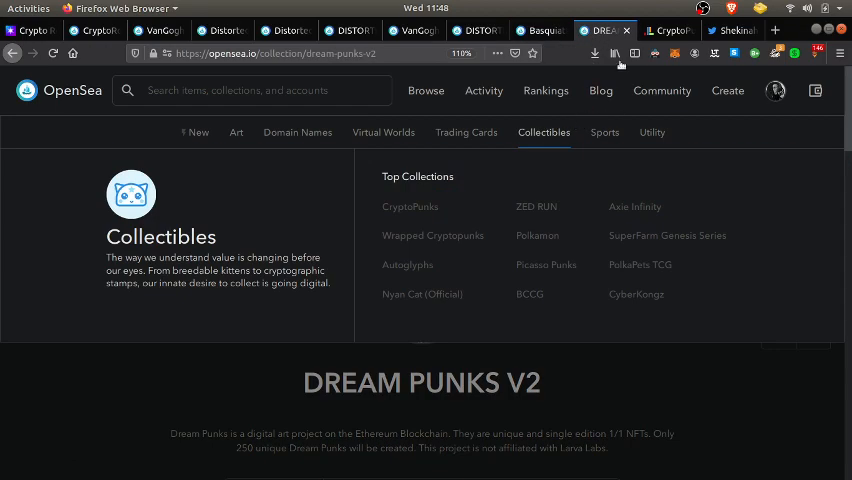
pyautogui.click(662, 30)
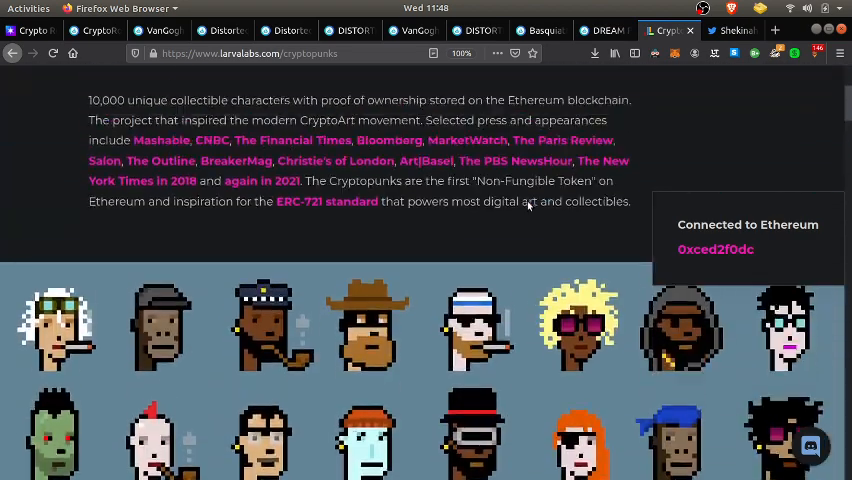
pyautogui.scroll(3)
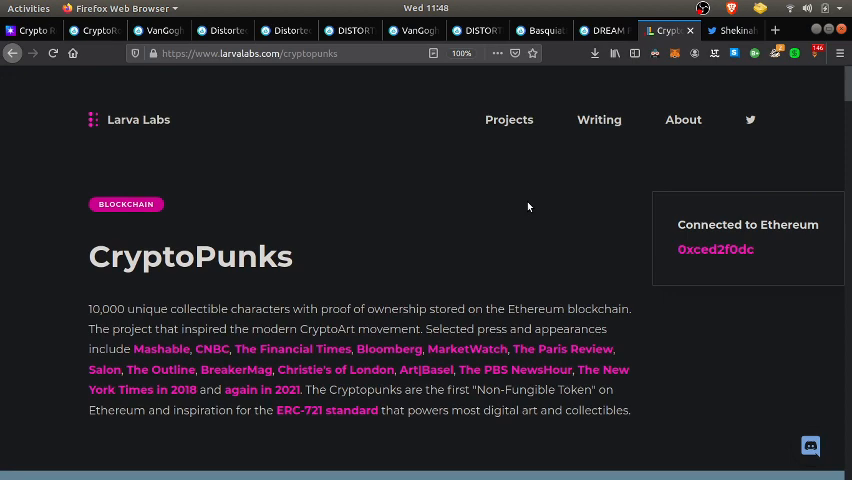
pyautogui.moveTo(500, 232)
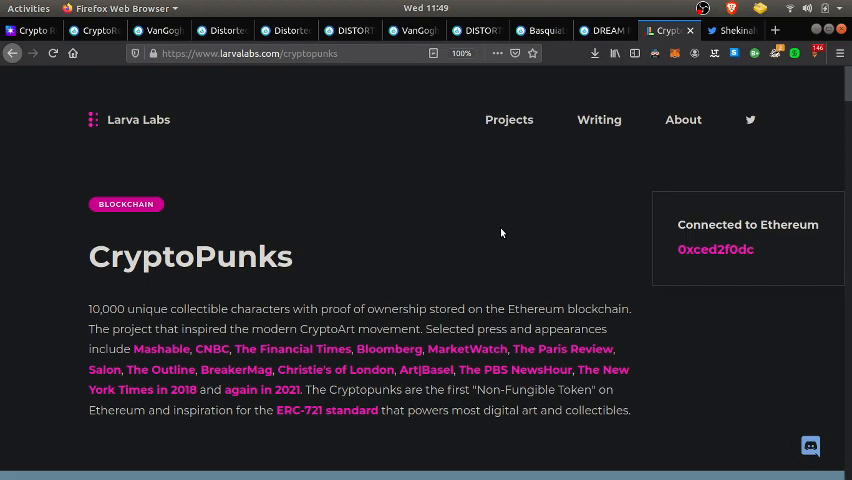
# - Scroll down the Larva Labs page to the wall of collectible punk characters
pyautogui.scroll(-3)
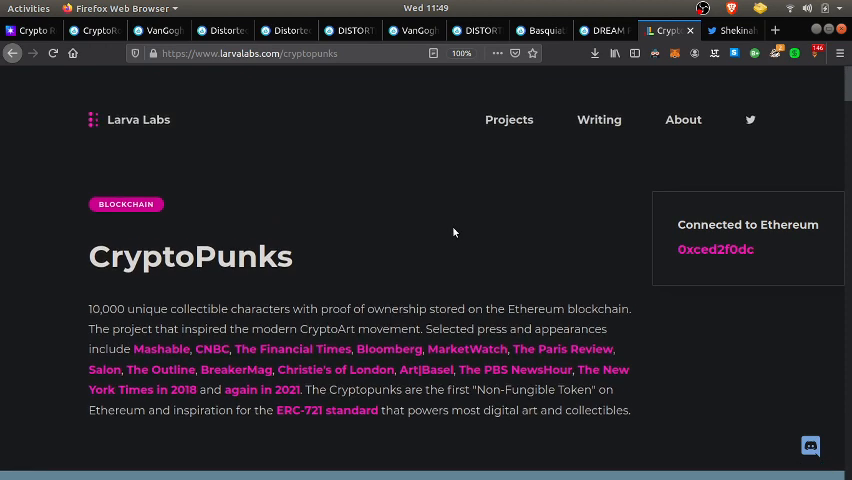
pyautogui.scroll(-3)
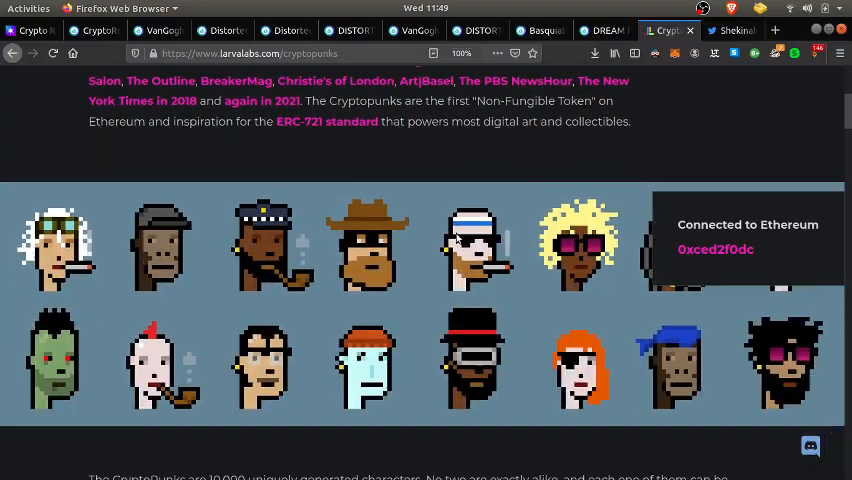
pyautogui.scroll(-3)
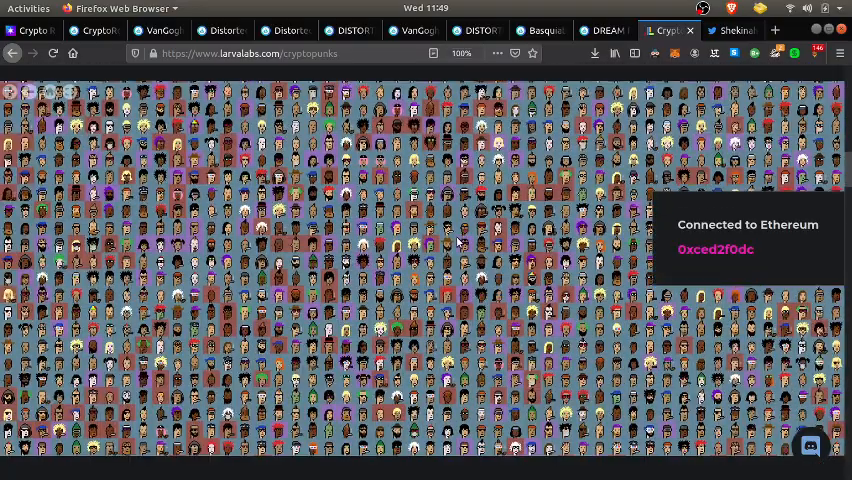
pyautogui.scroll(-3)
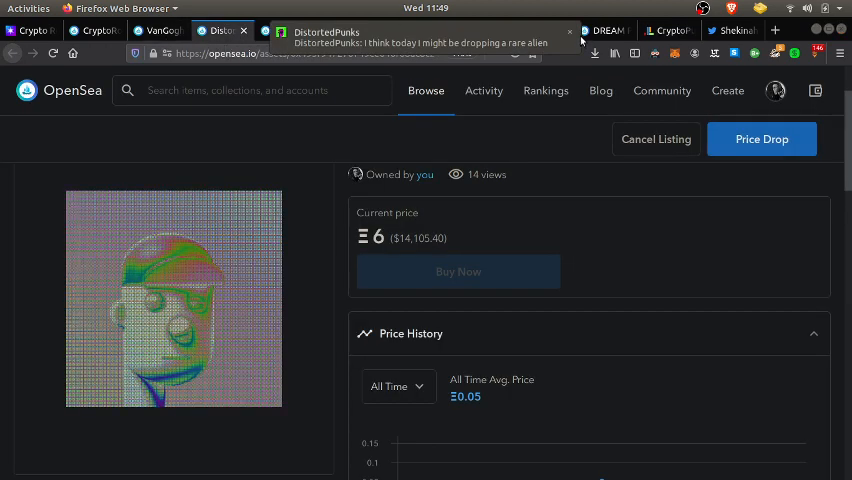
# - Revisit VanGogh Punk #413 and Dream Punks V2, then show CryptoPunks Largest Sales on Larva Labs
pyautogui.click(160, 32)
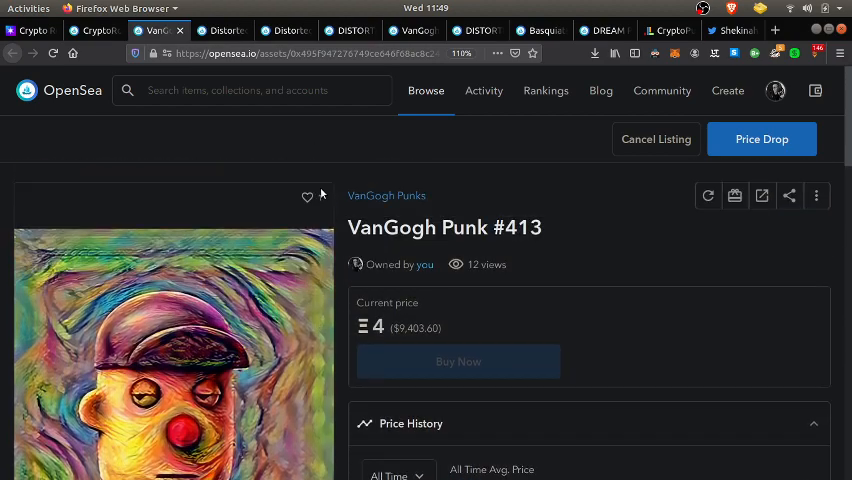
pyautogui.click(308, 196)
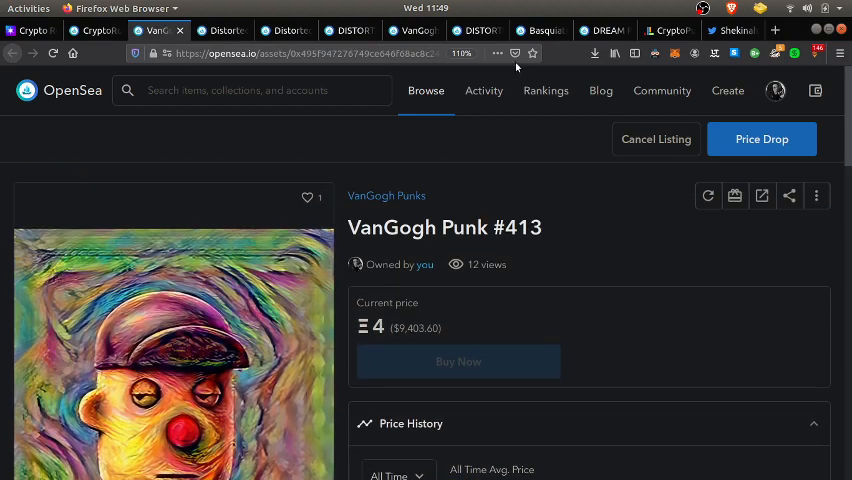
pyautogui.click(608, 30)
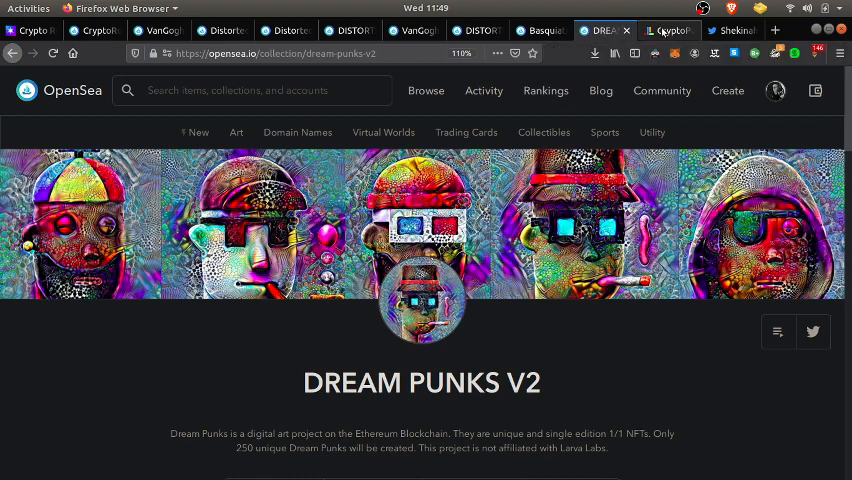
pyautogui.click(664, 30)
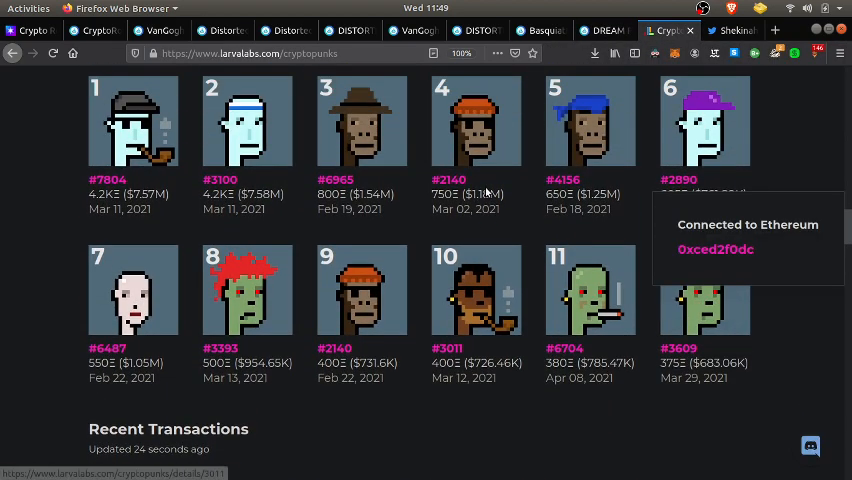
pyautogui.scroll(-3)
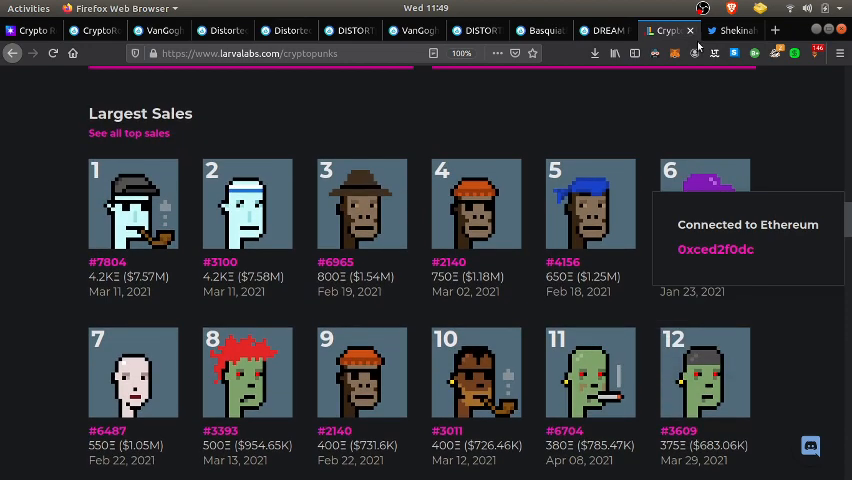
# - Show Shekinah Apedo's tweet about CryptoPunks on a SaveArtSpace billboard in Miami
pyautogui.click(730, 30)
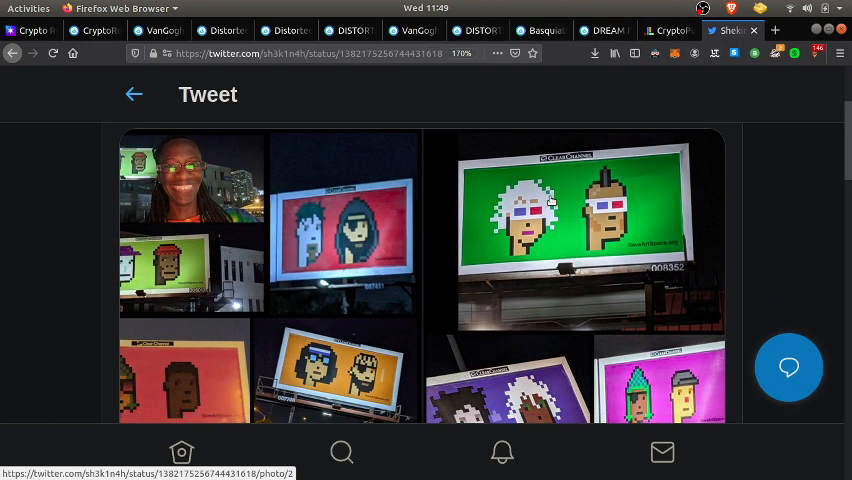
pyautogui.scroll(-3)
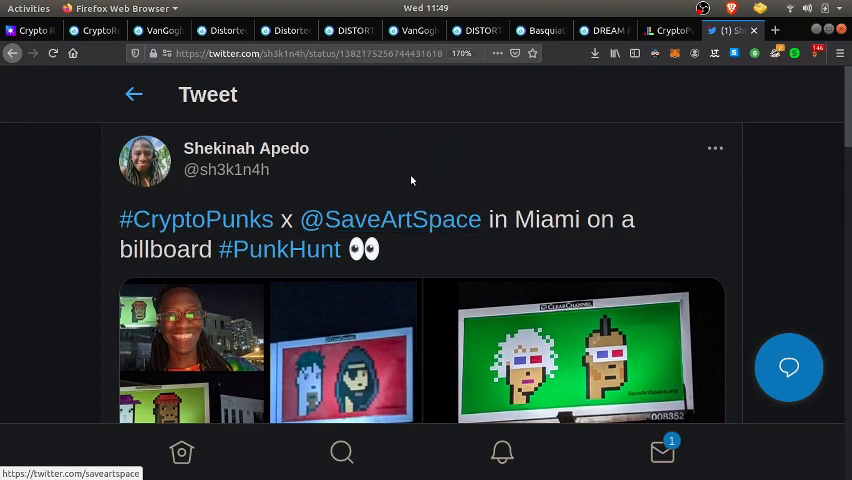
pyautogui.scroll(-3)
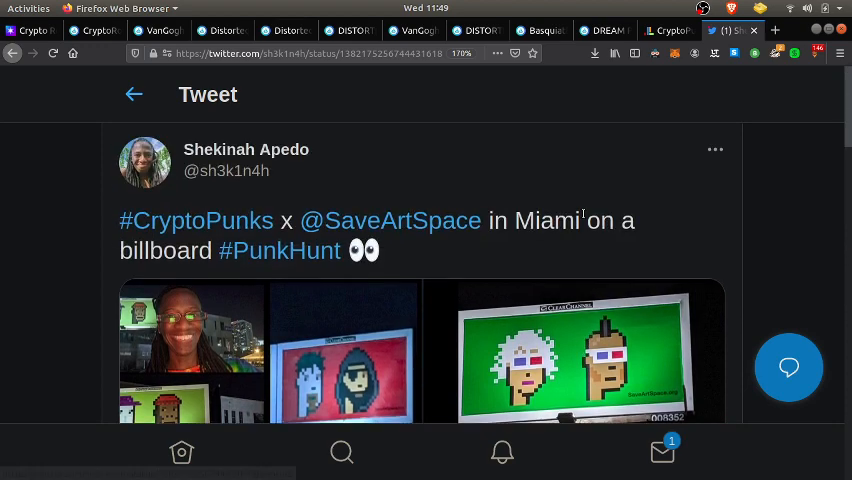
# - Show the Crypto Rootz Showtime profile with its owned NFTs listed below the header
pyautogui.click(30, 30)
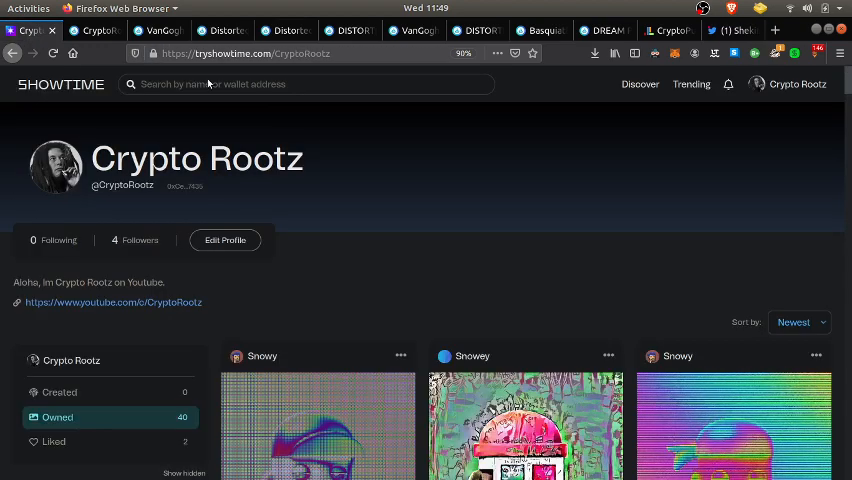
pyautogui.scroll(-3)
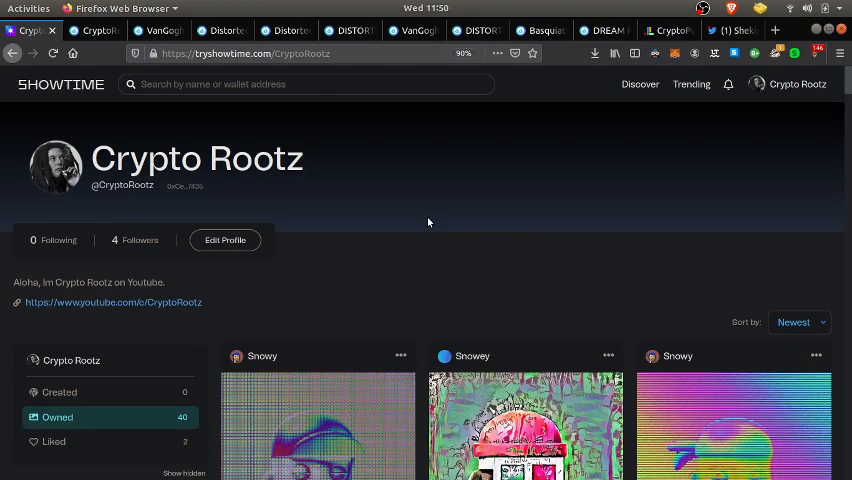
pyautogui.scroll(-3)
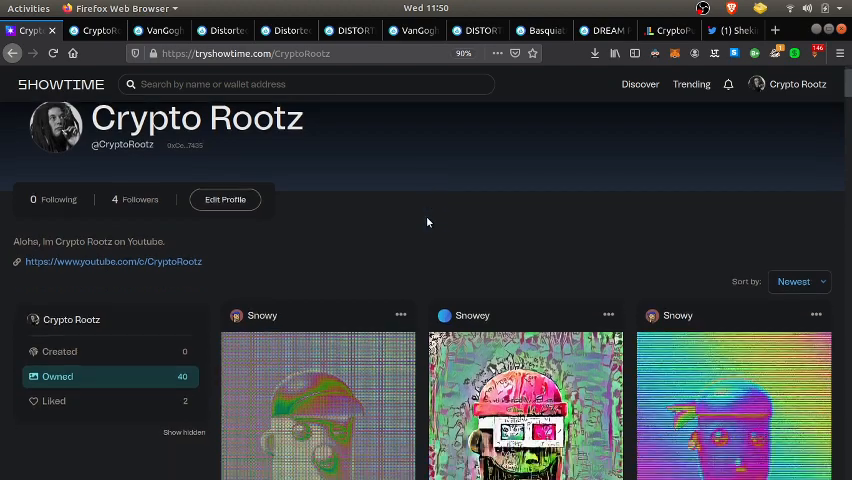